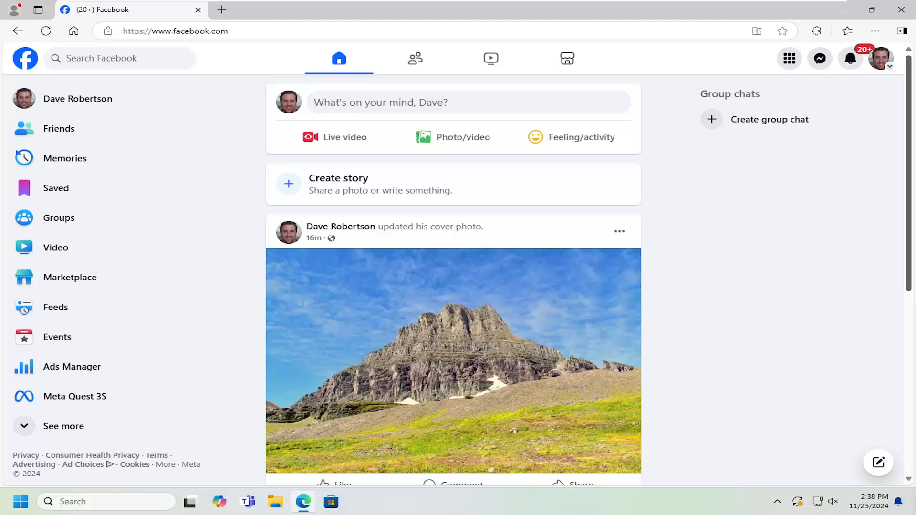
{"action": "mouse_move", "coordinate": [767, 253]}
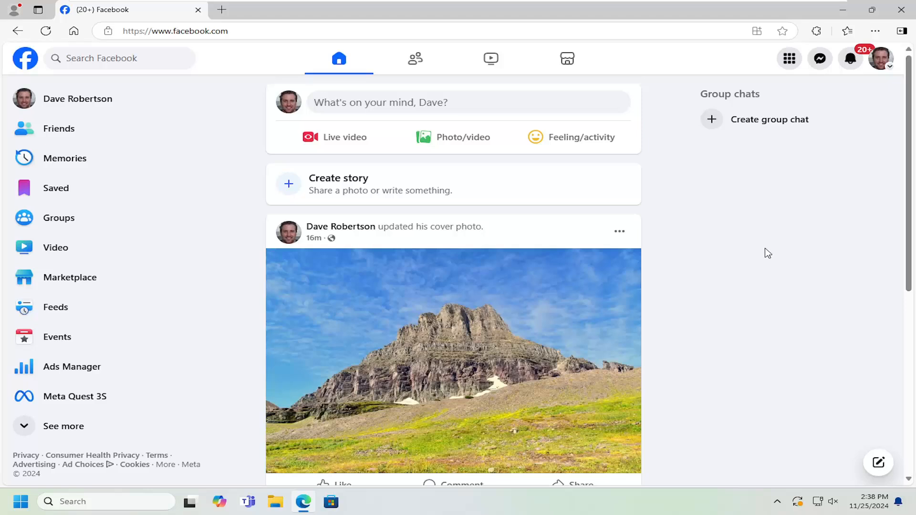
{"action": "mouse_move", "coordinate": [881, 58]}
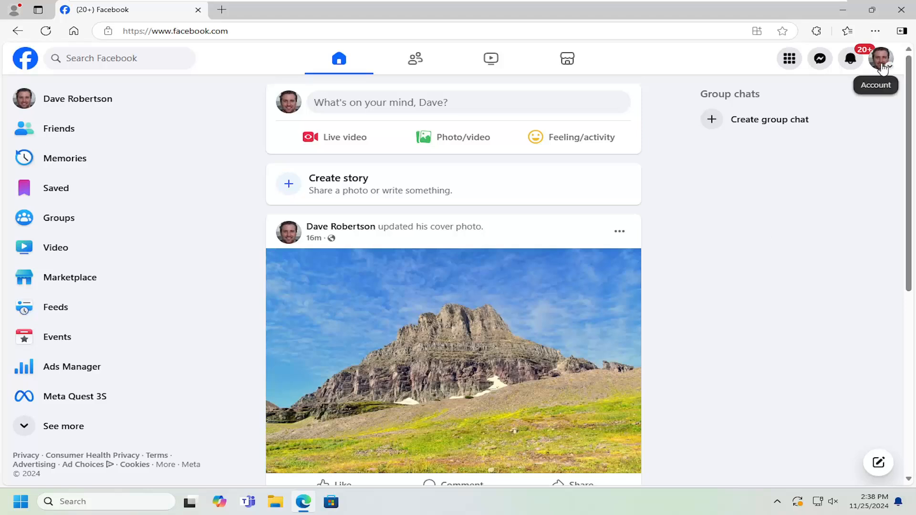
- Show the Settings & privacy options from the profile-picture account menu
{"action": "left_click", "coordinate": [880, 58]}
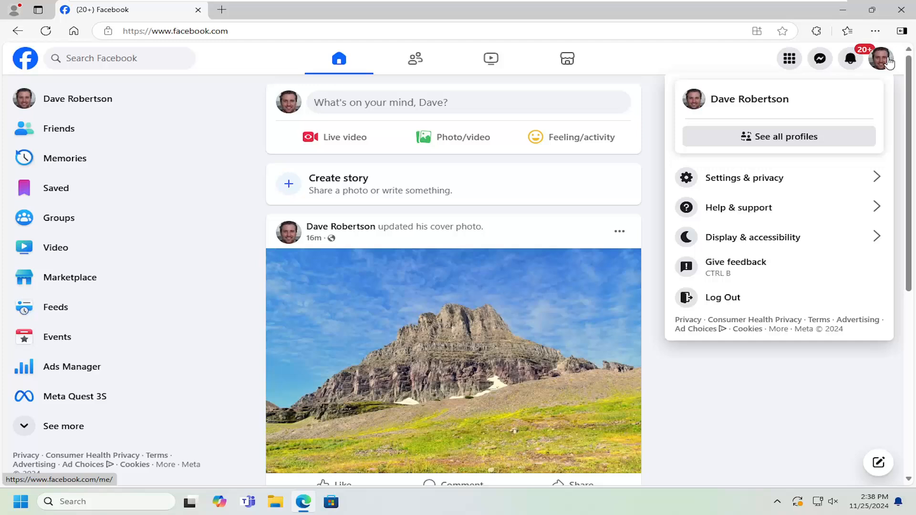
{"action": "mouse_move", "coordinate": [724, 177]}
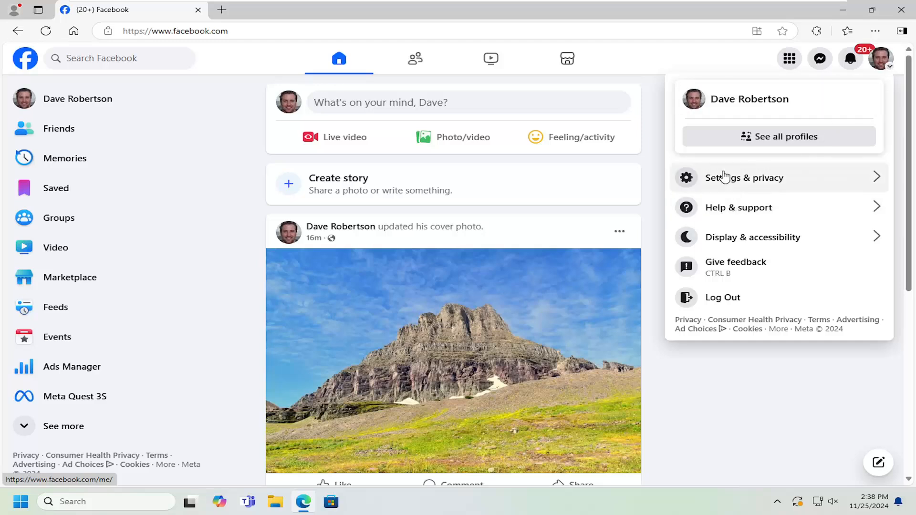
{"action": "left_click", "coordinate": [743, 177]}
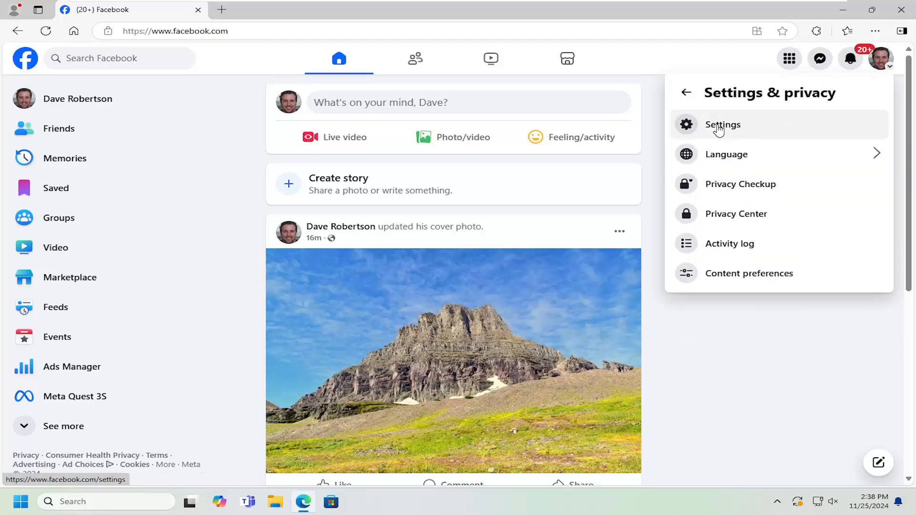
{"action": "left_click", "coordinate": [722, 124]}
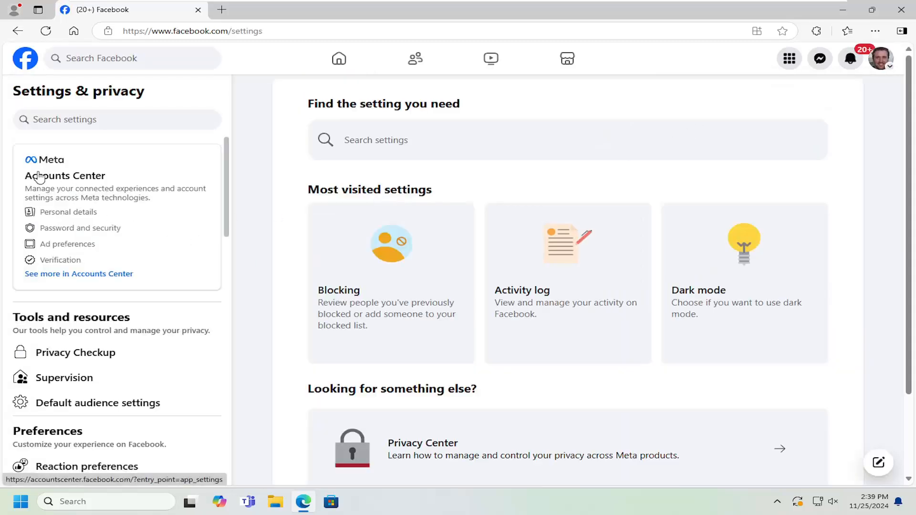
{"action": "mouse_move", "coordinate": [67, 235]}
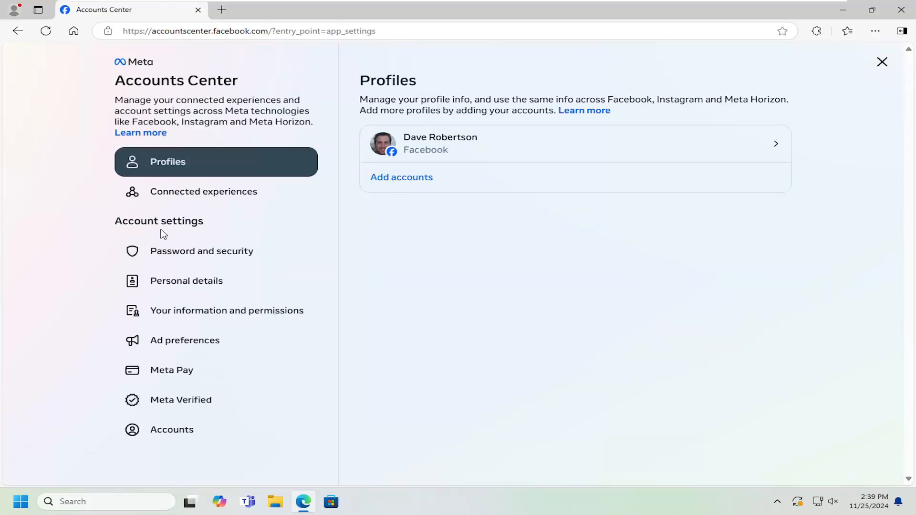
{"action": "mouse_move", "coordinate": [161, 228]}
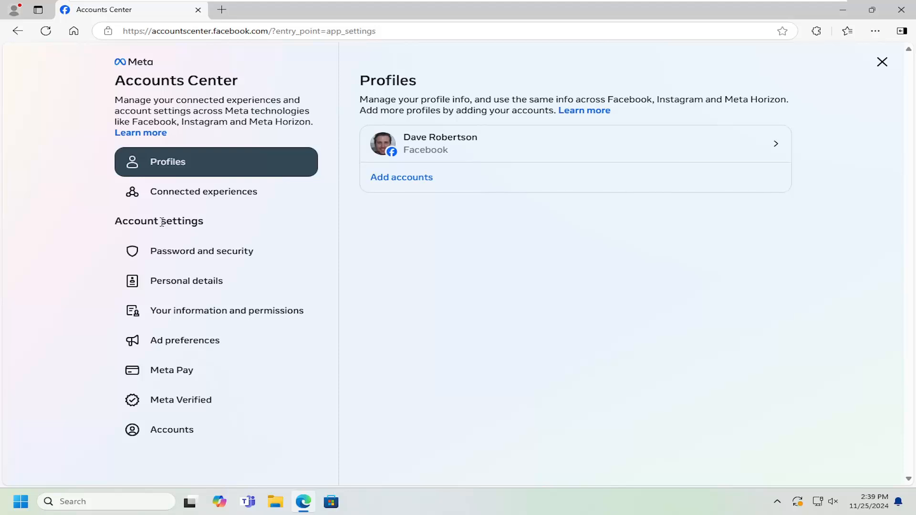
{"action": "left_click", "coordinate": [186, 281]}
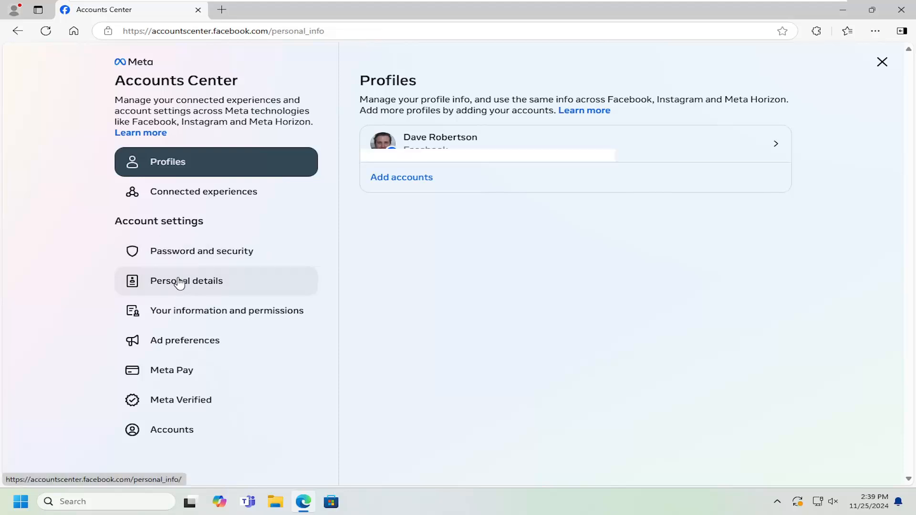
{"action": "left_click", "coordinate": [186, 281]}
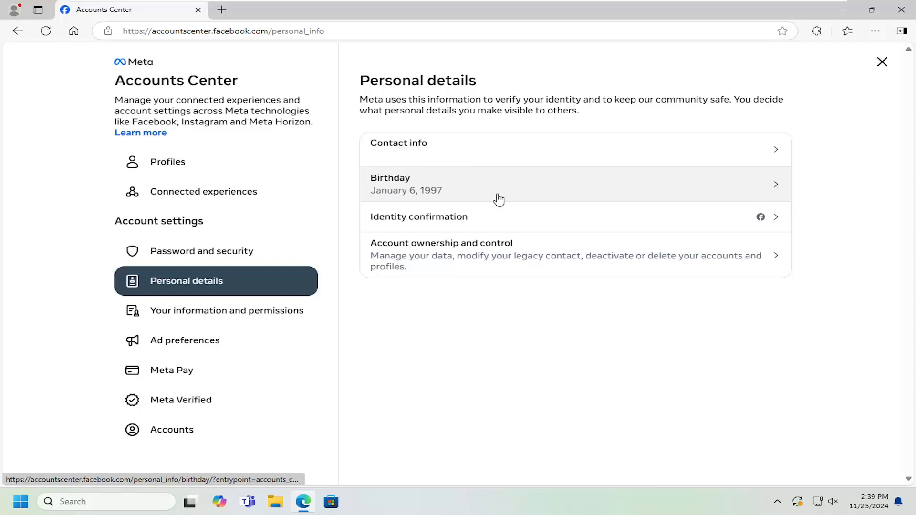
{"action": "left_click", "coordinate": [495, 184]}
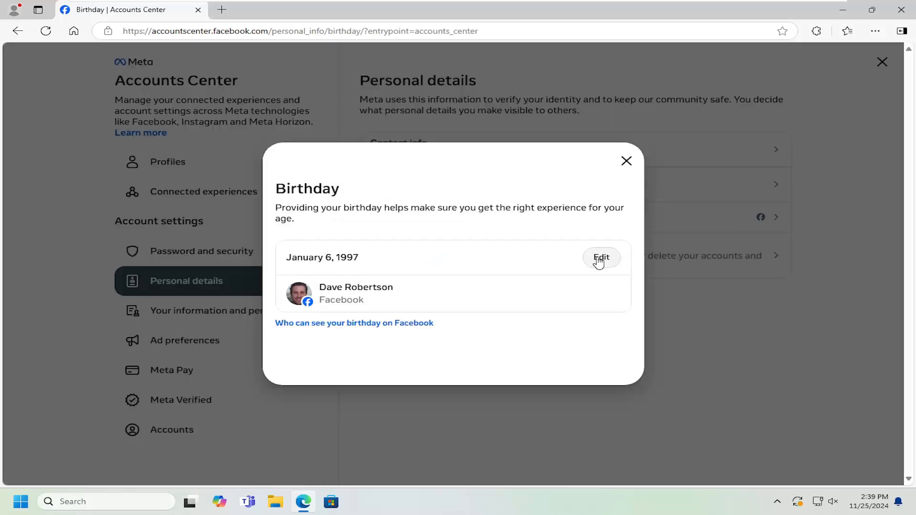
{"action": "left_click", "coordinate": [601, 257]}
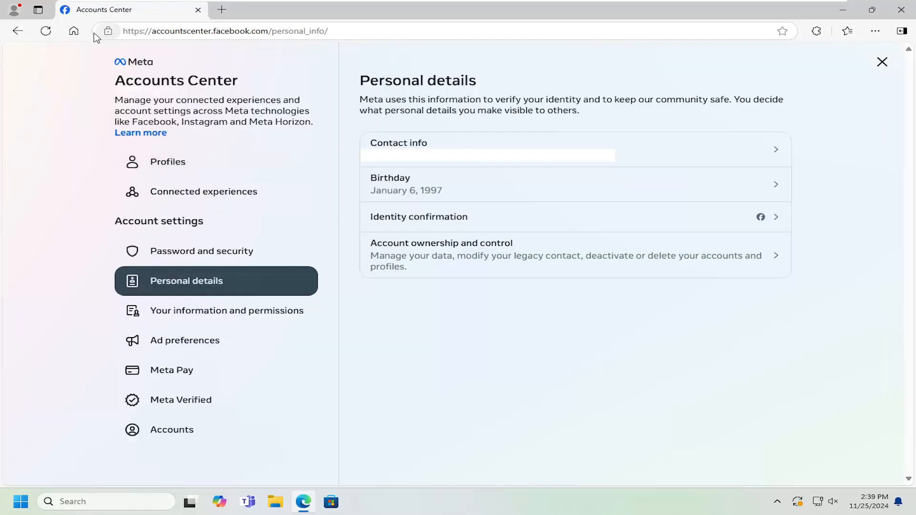
{"action": "left_click", "coordinate": [882, 62]}
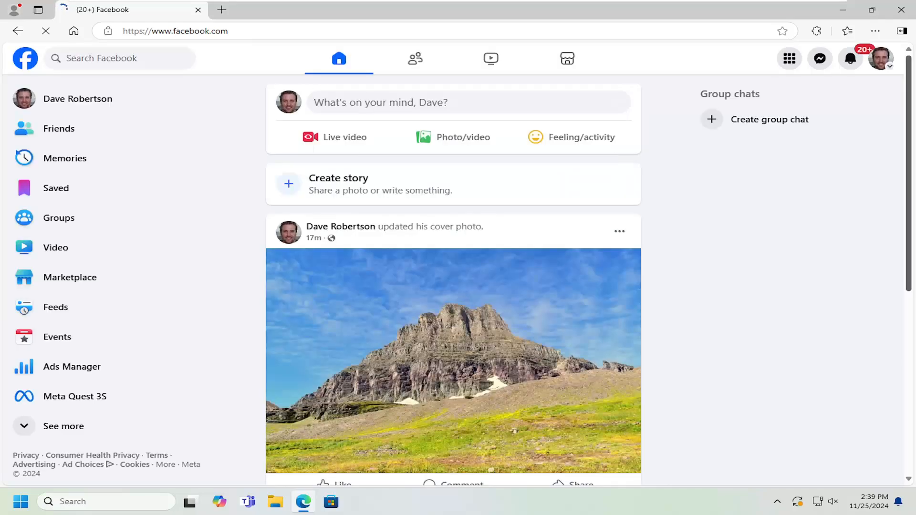